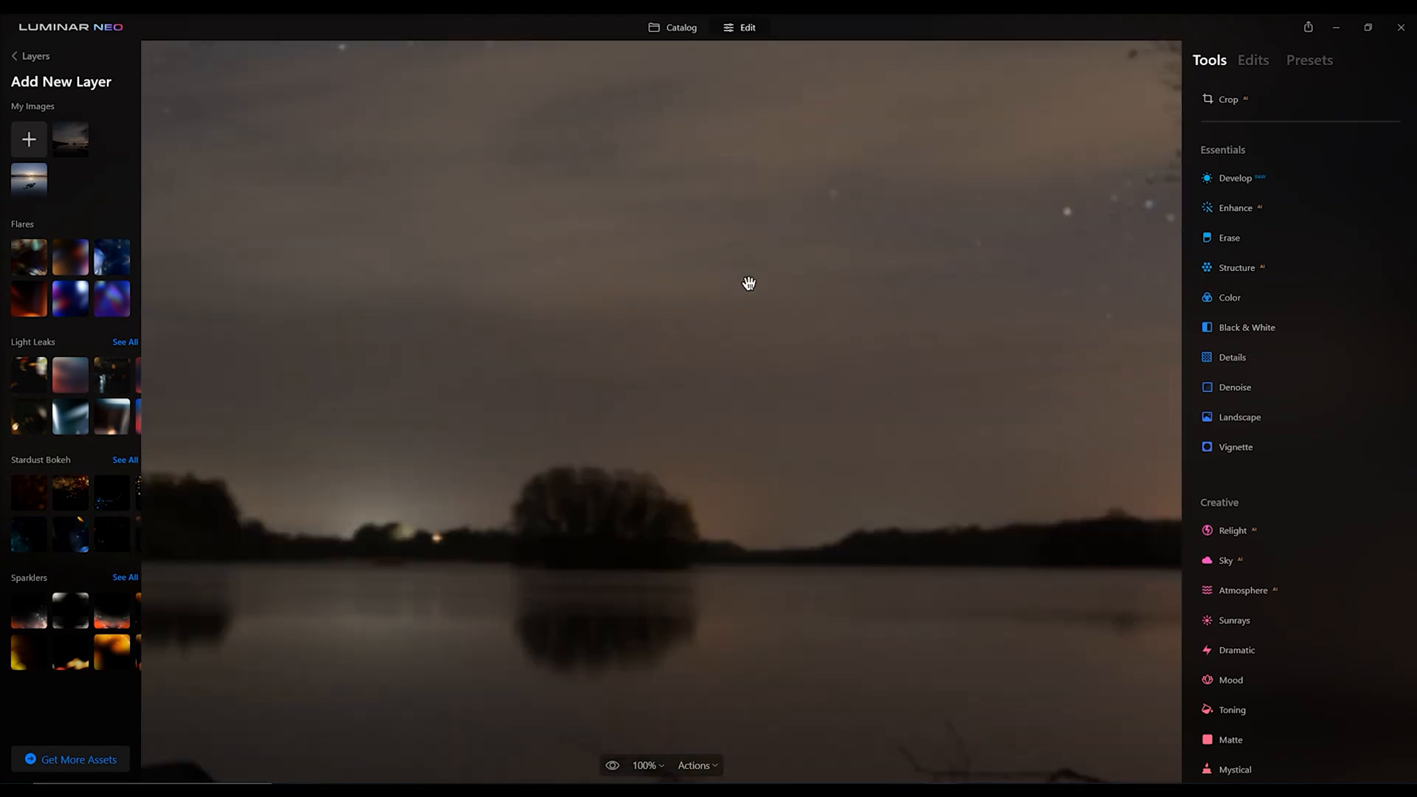
- Leave the Add New Layer choices, returning to the single base night-lake layer
left_click(680, 27)
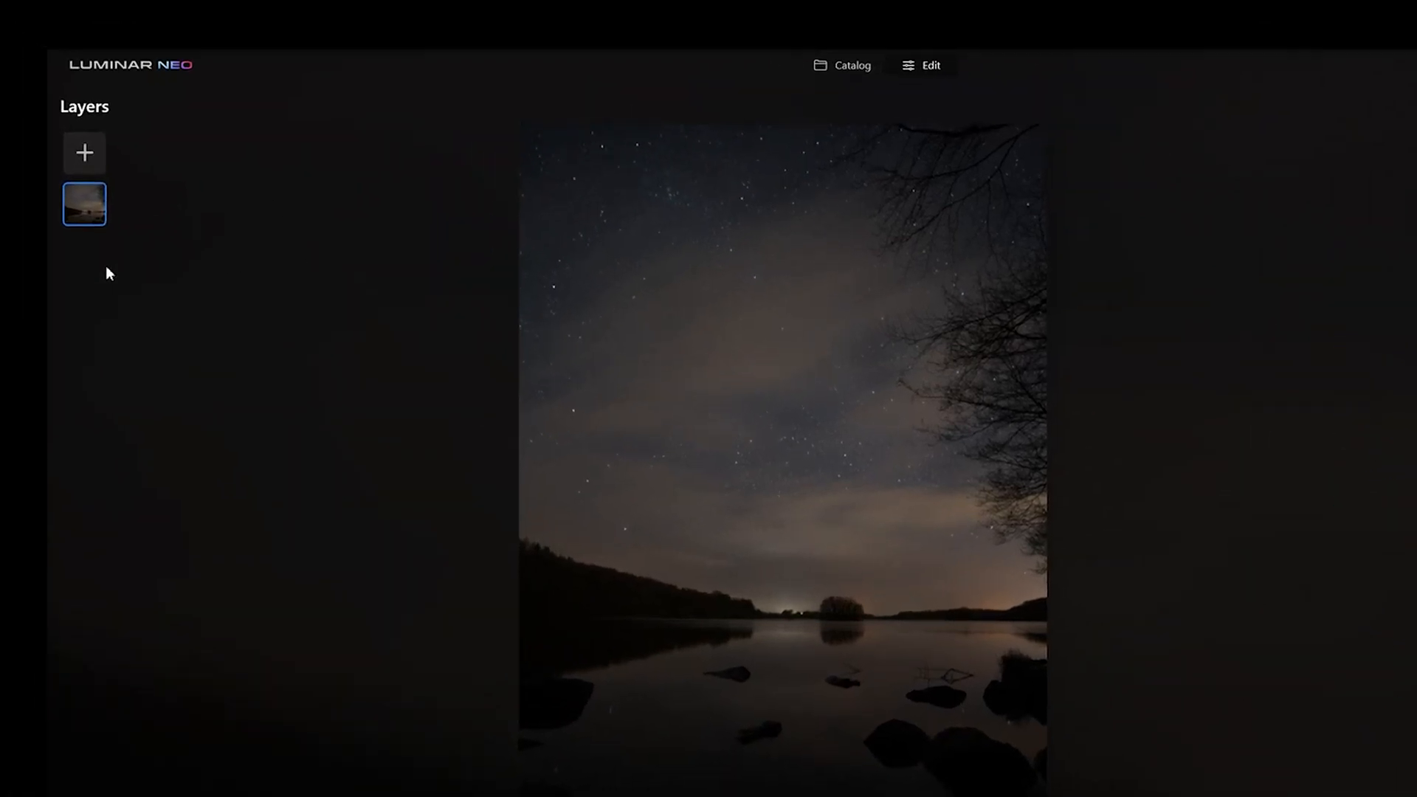
- Add a second starry night-lake photo as a layer above the base and select it
left_click(84, 152)
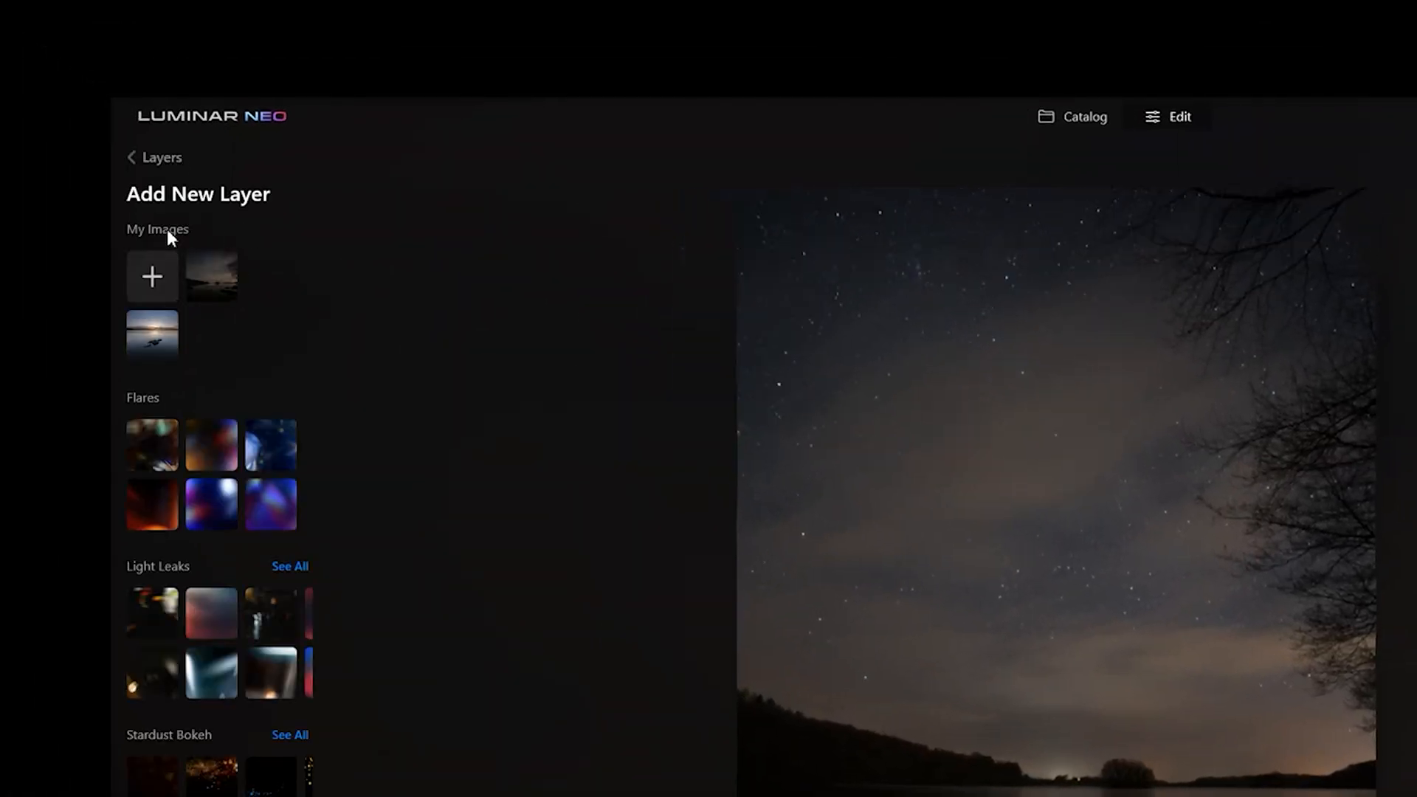
mouse_move(254, 292)
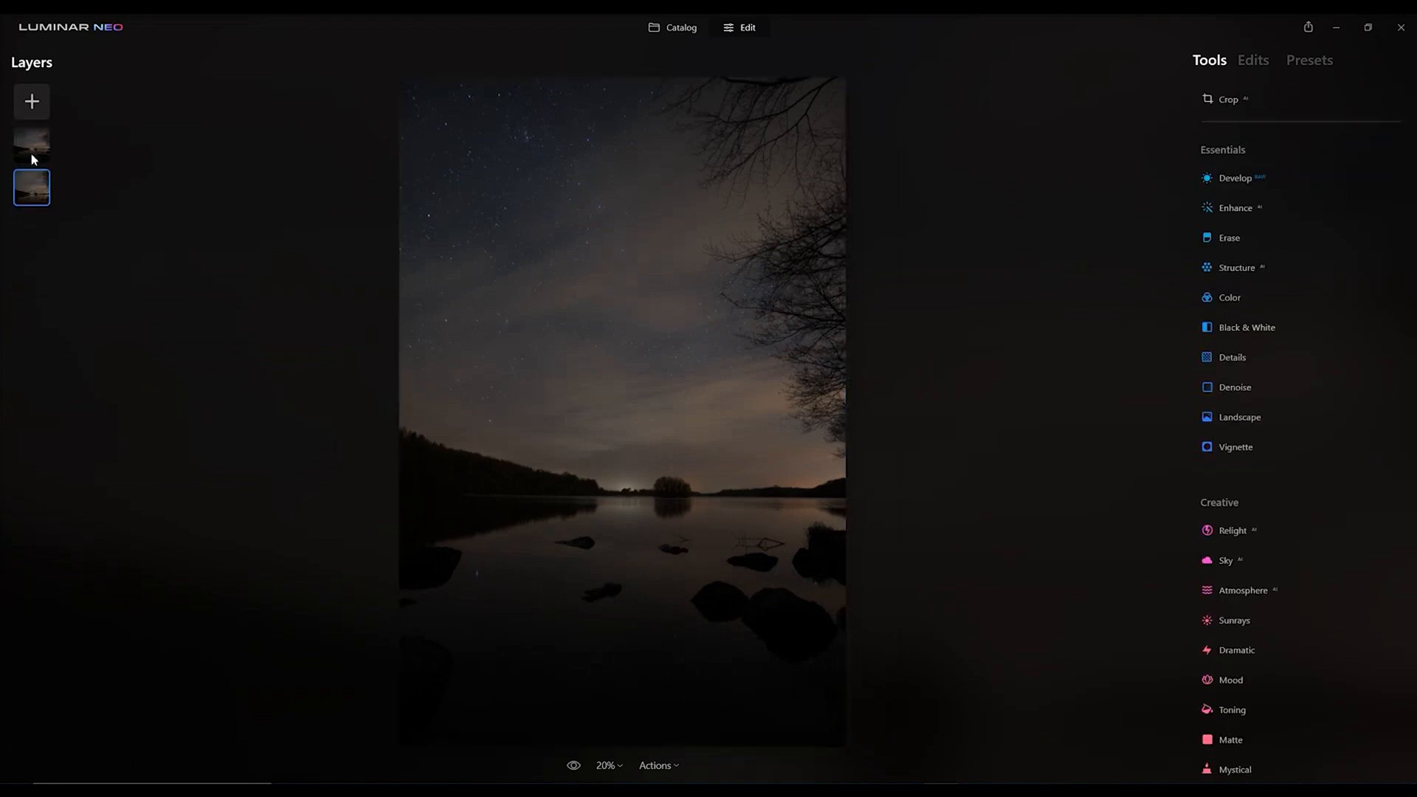
left_click(33, 145)
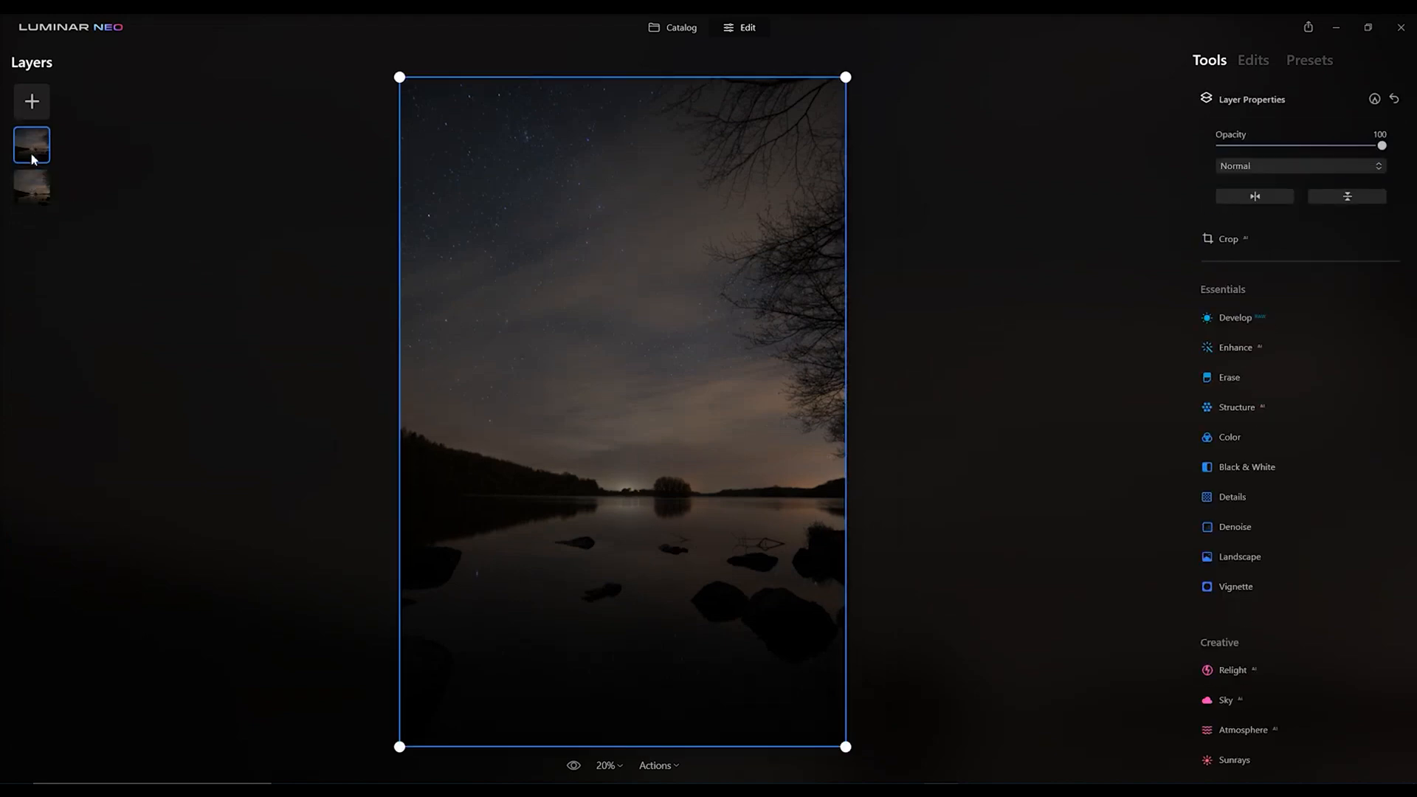
- Remove the extra brighter-lake layer via its context menu, then select the top night layer
right_click(33, 145)
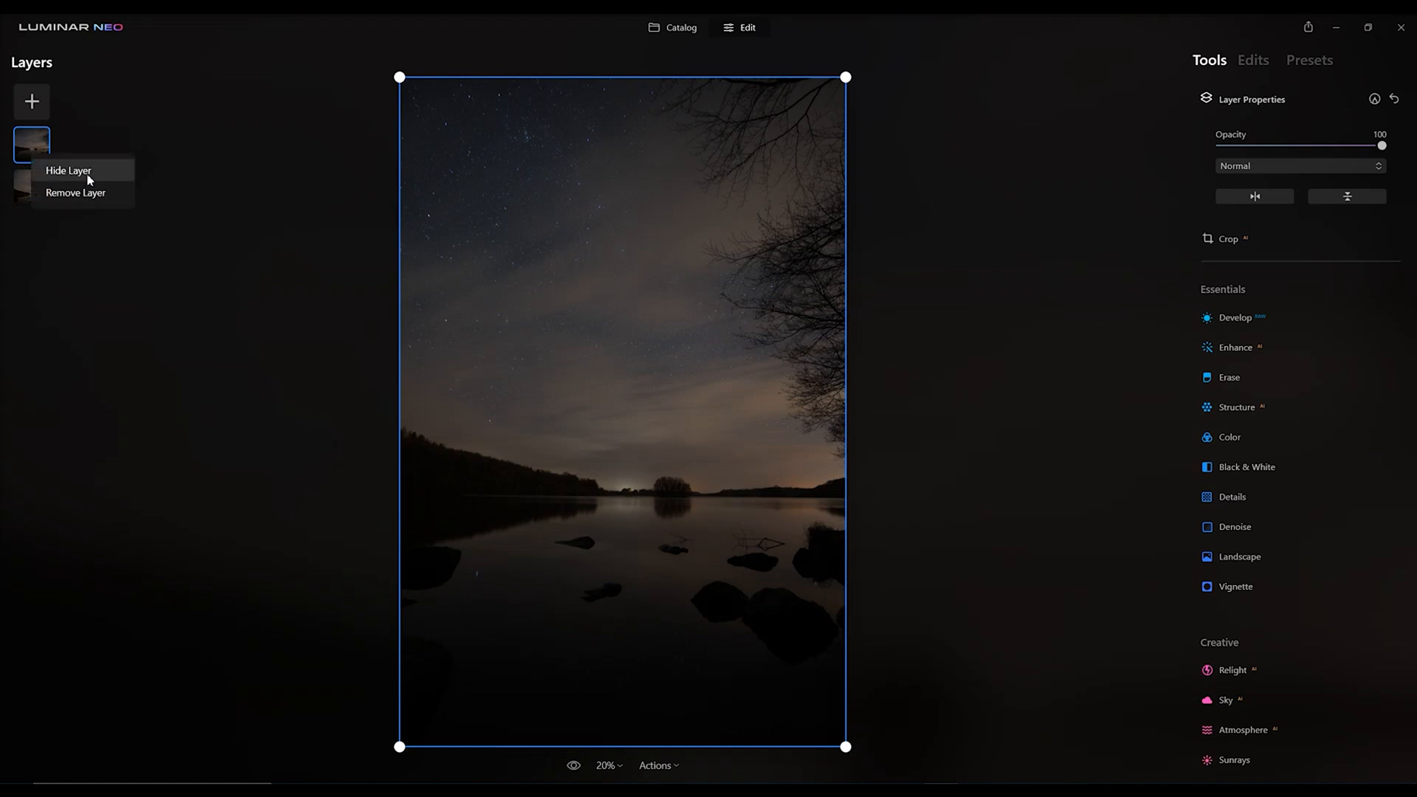
left_click(65, 171)
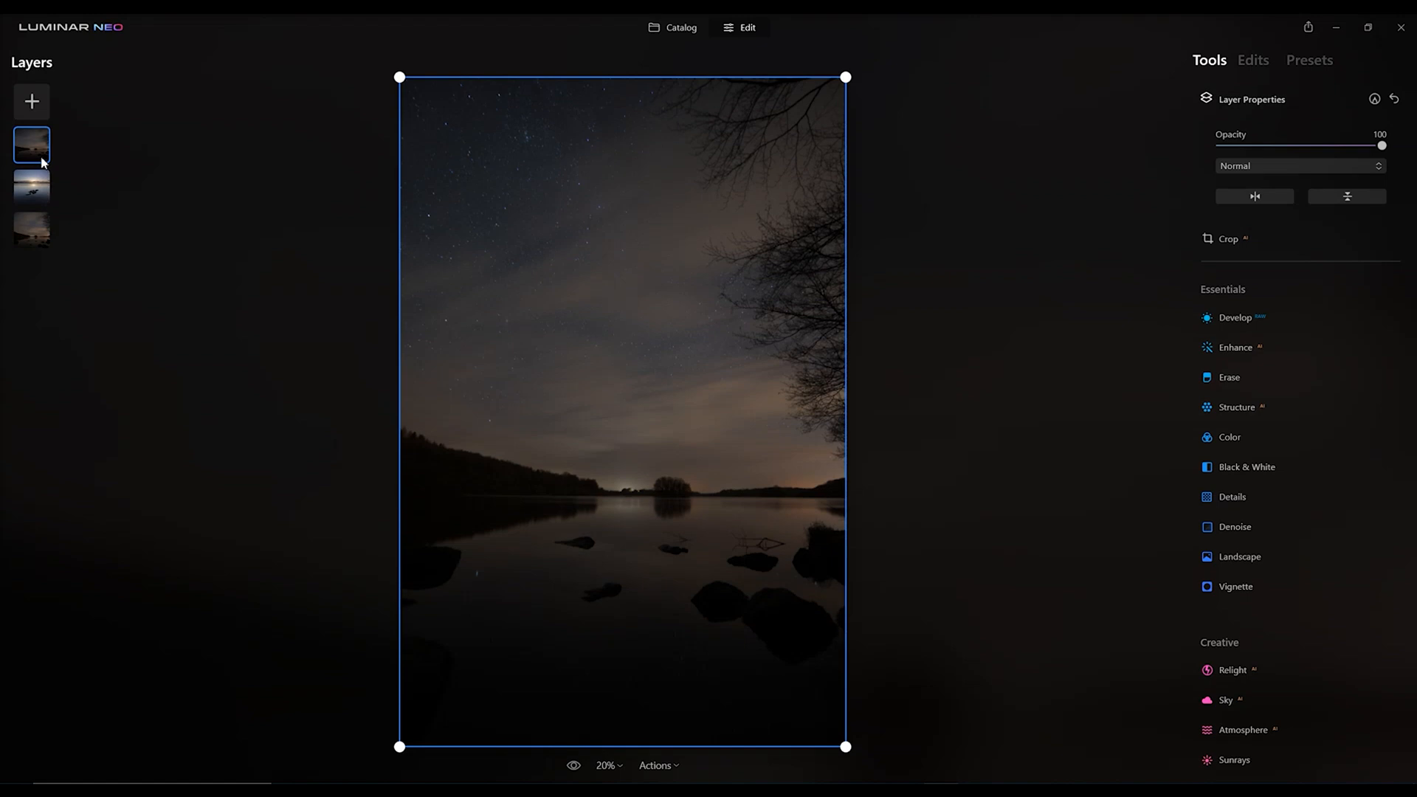
left_click(31, 187)
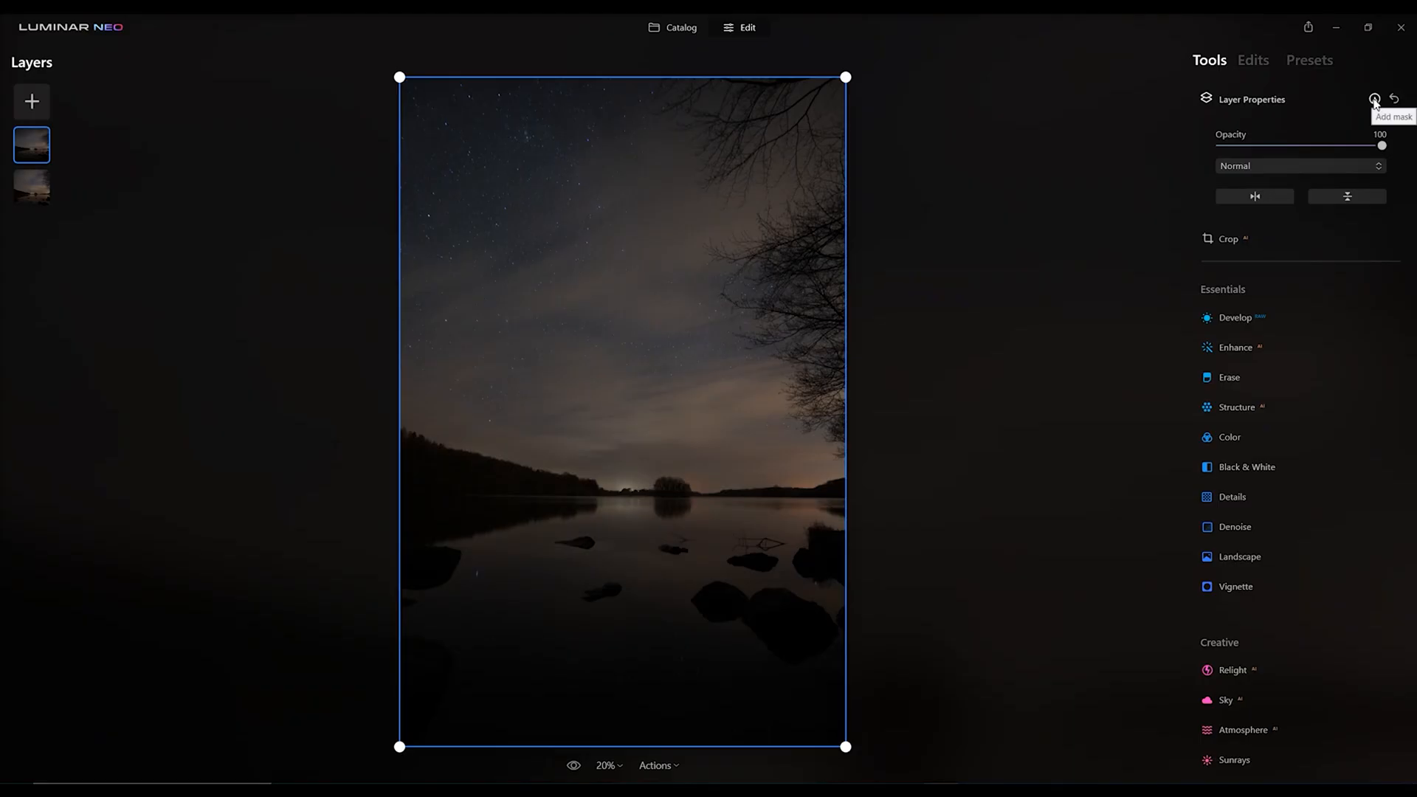
- Add a Paint Mask to the top starry-lake layer, ready for brushing
left_click(1372, 99)
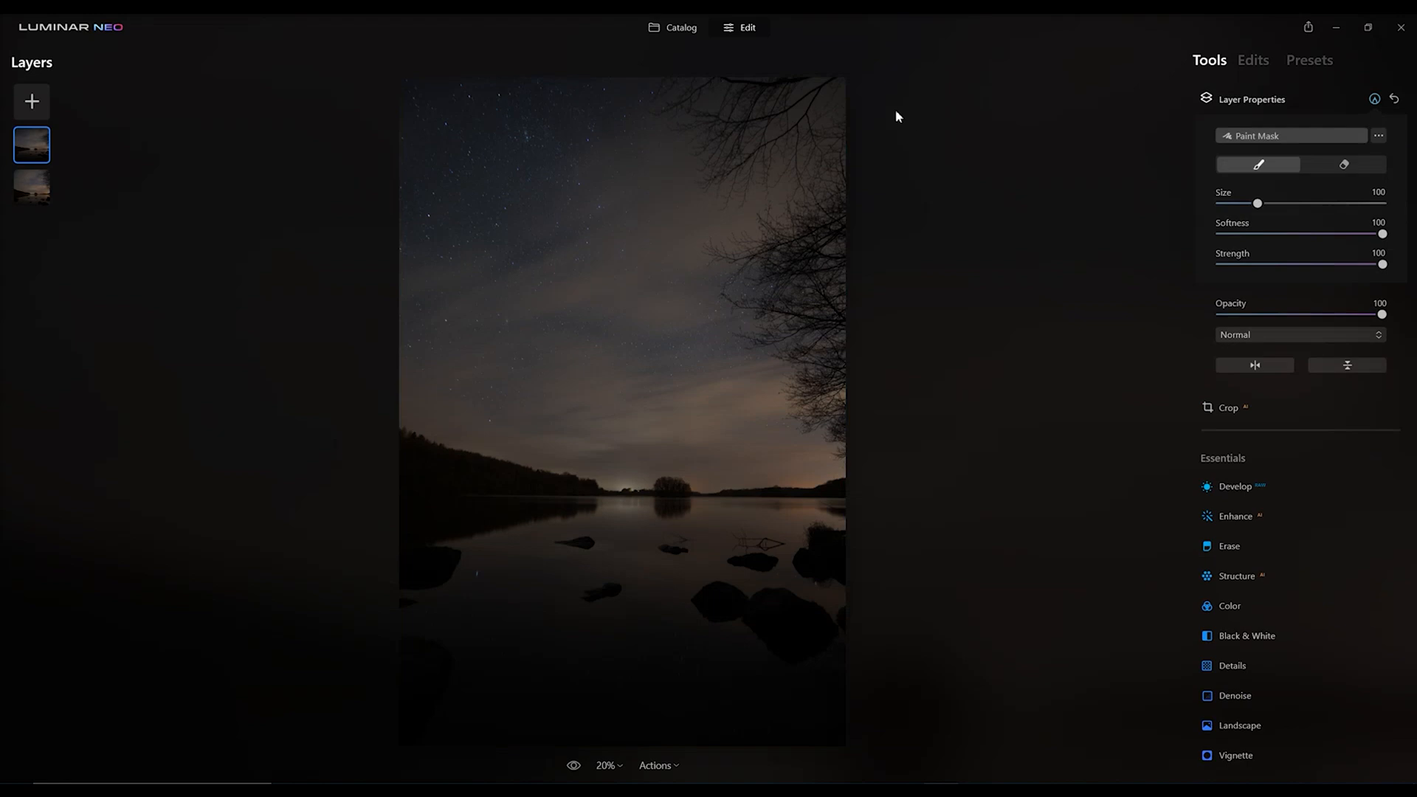